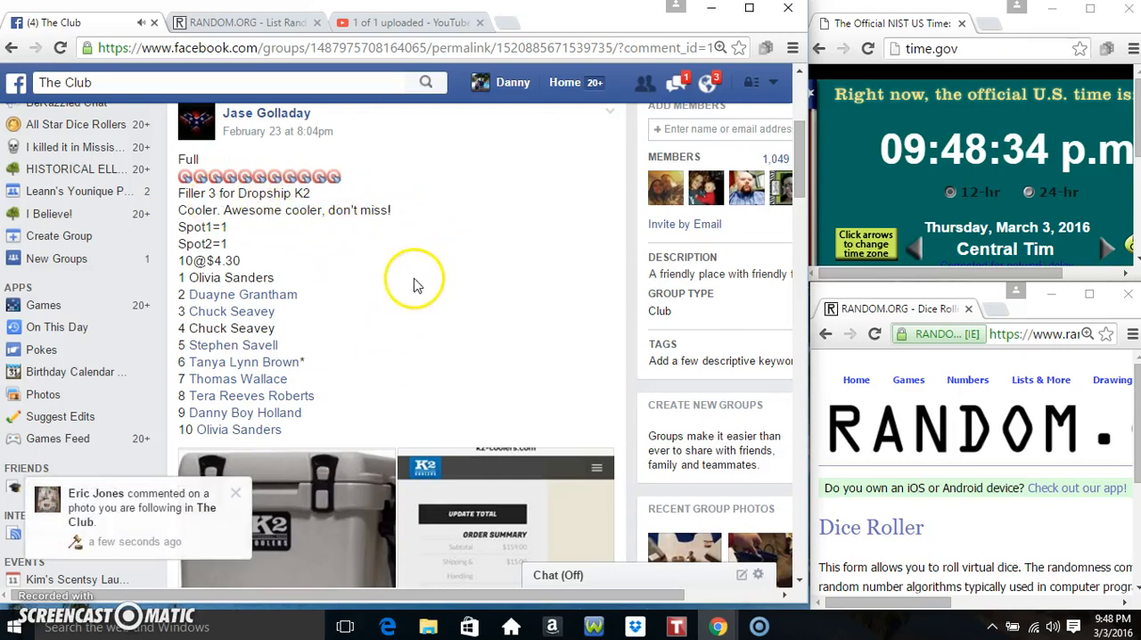
Copy the numbered ten-name list from the post and comment 'live' in the thread.
drag(203, 226, 228, 244)
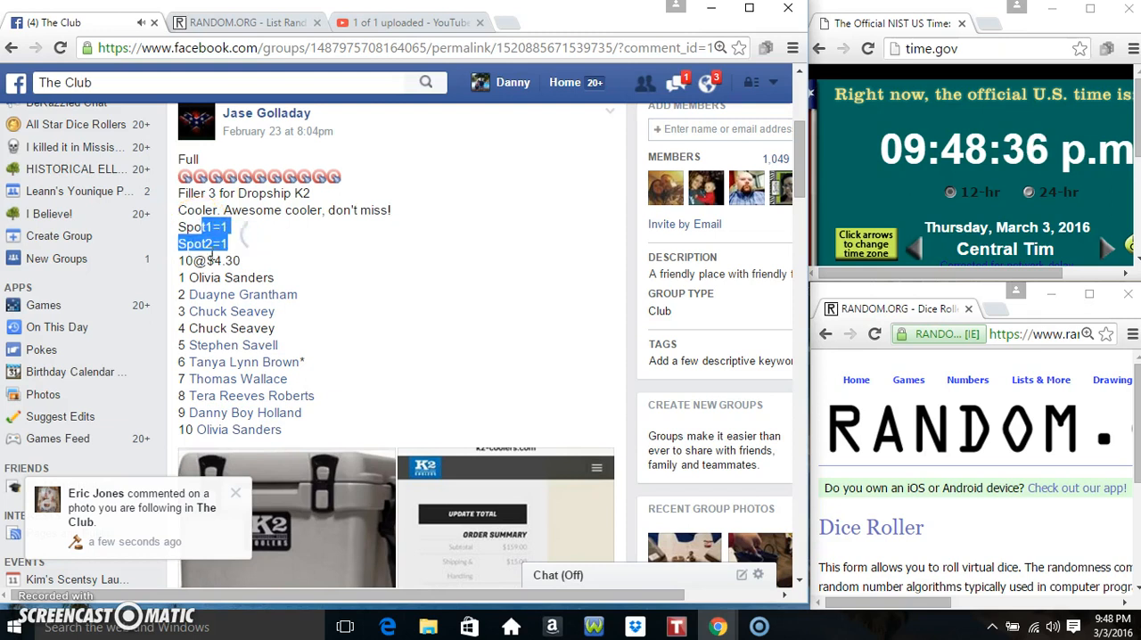
click(240, 278)
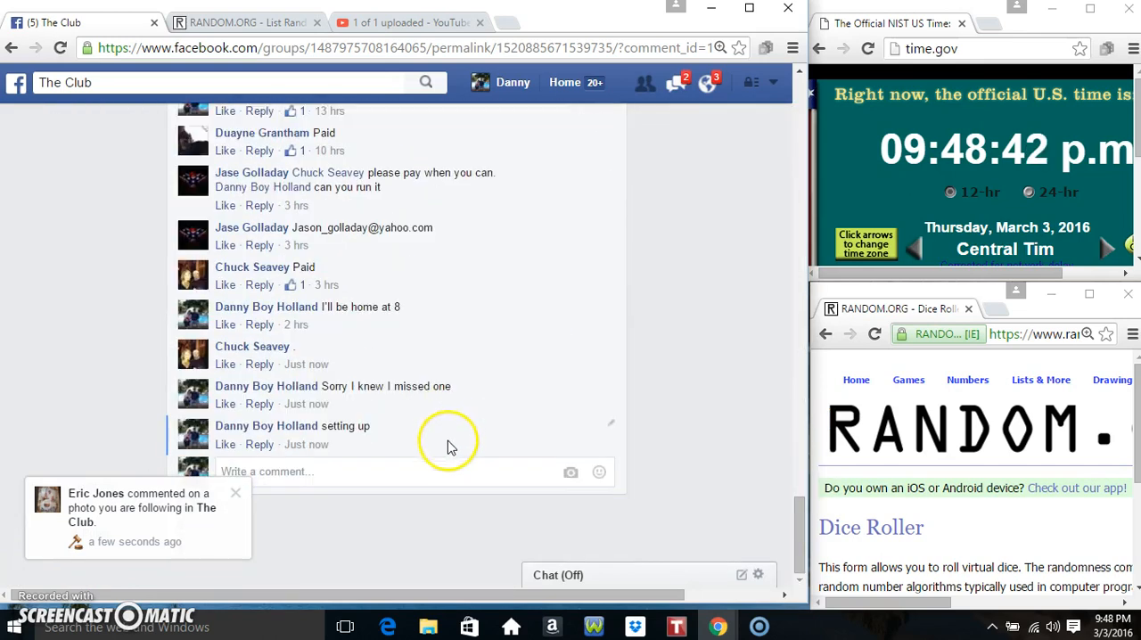
text(live)
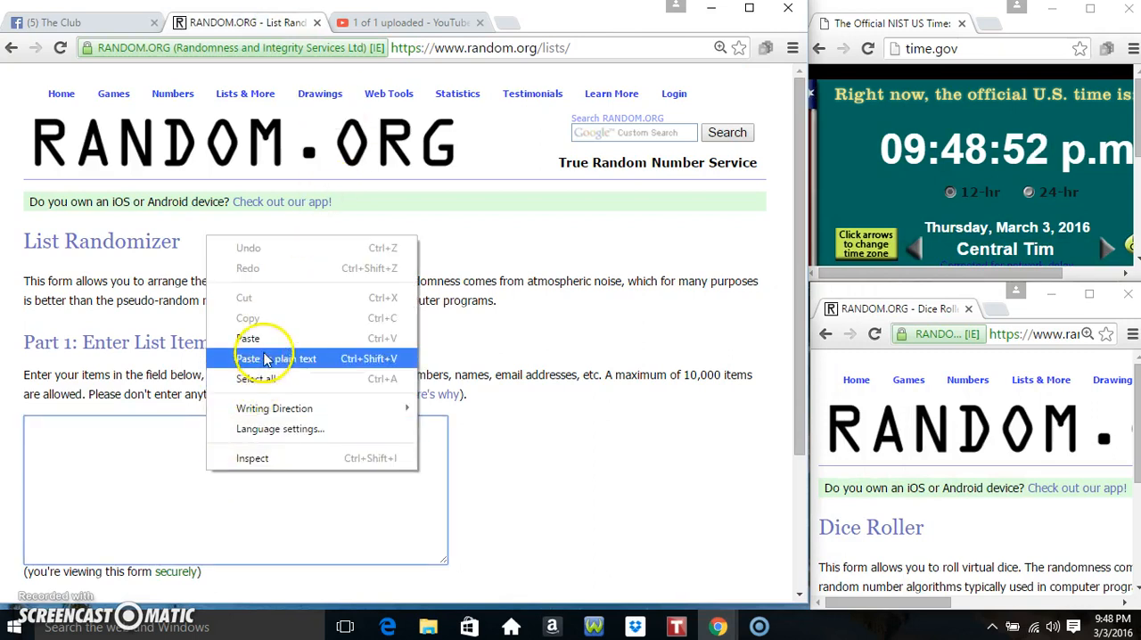
Paste the names as plain text into the List Randomizer and roll two dice, landing 4 and 2.
click(278, 358)
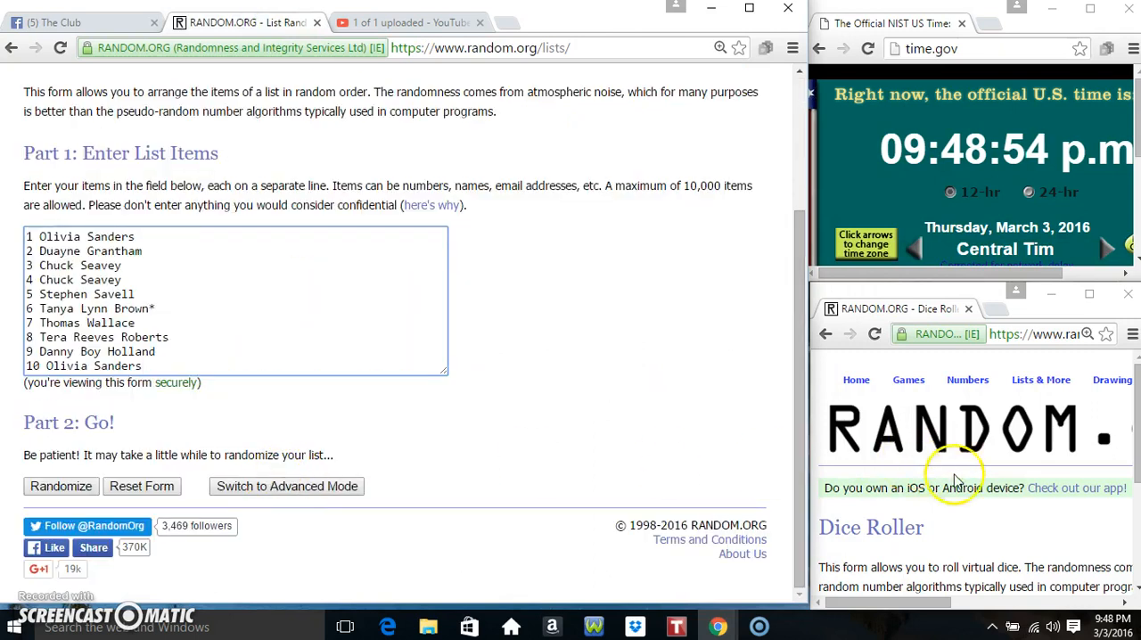
click(1101, 628)
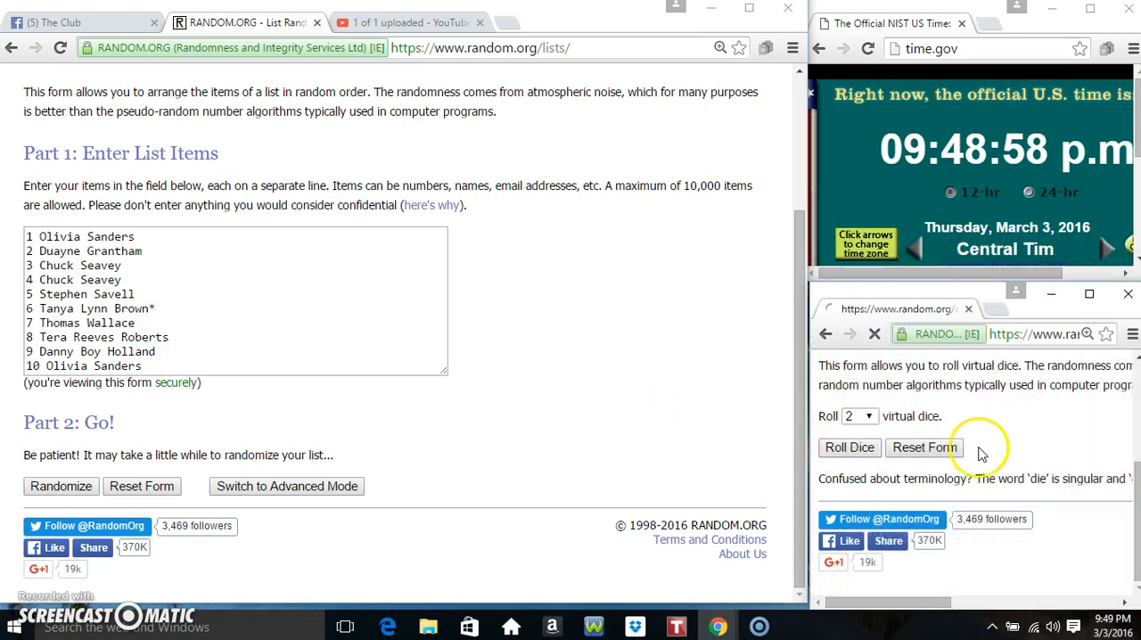
click(848, 446)
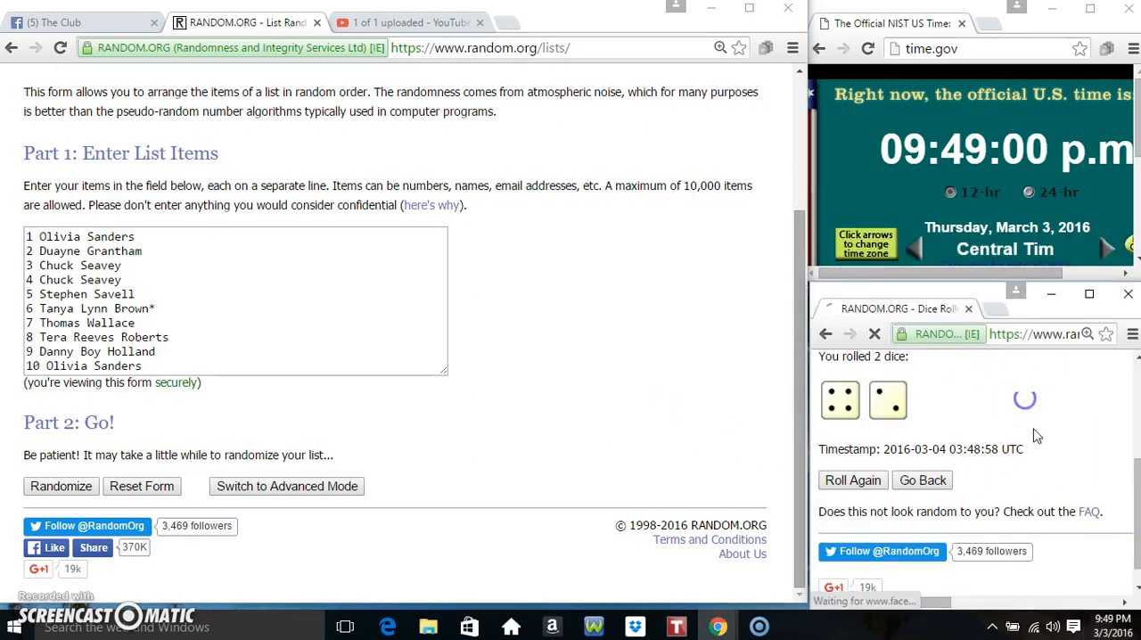
click(1089, 627)
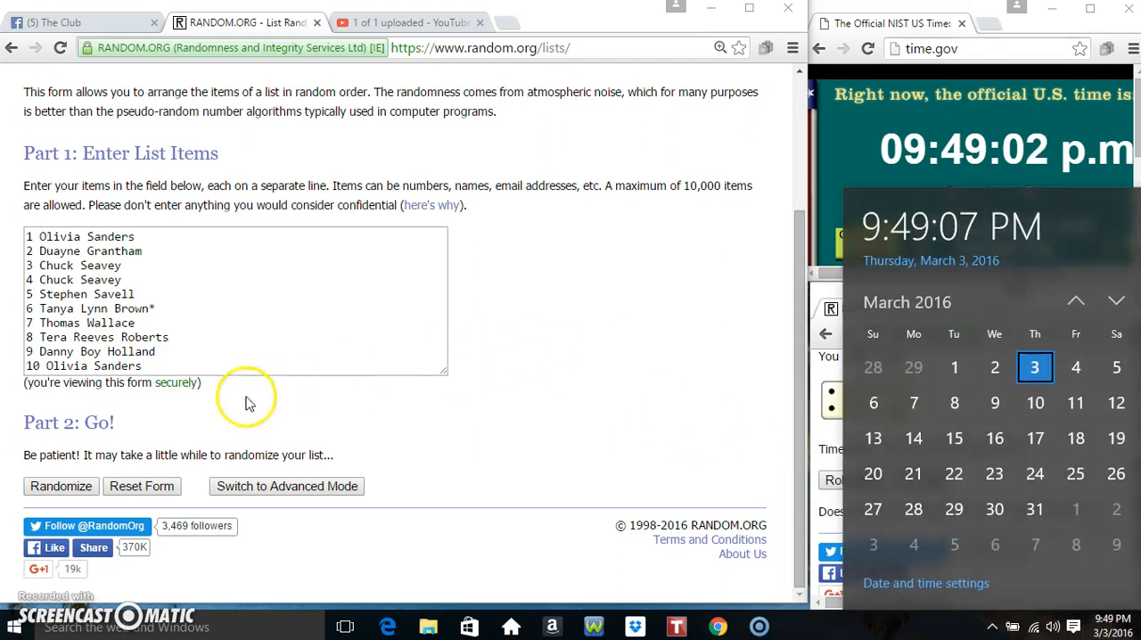
Randomize the pasted list four times and highlight the randomization count.
click(61, 485)
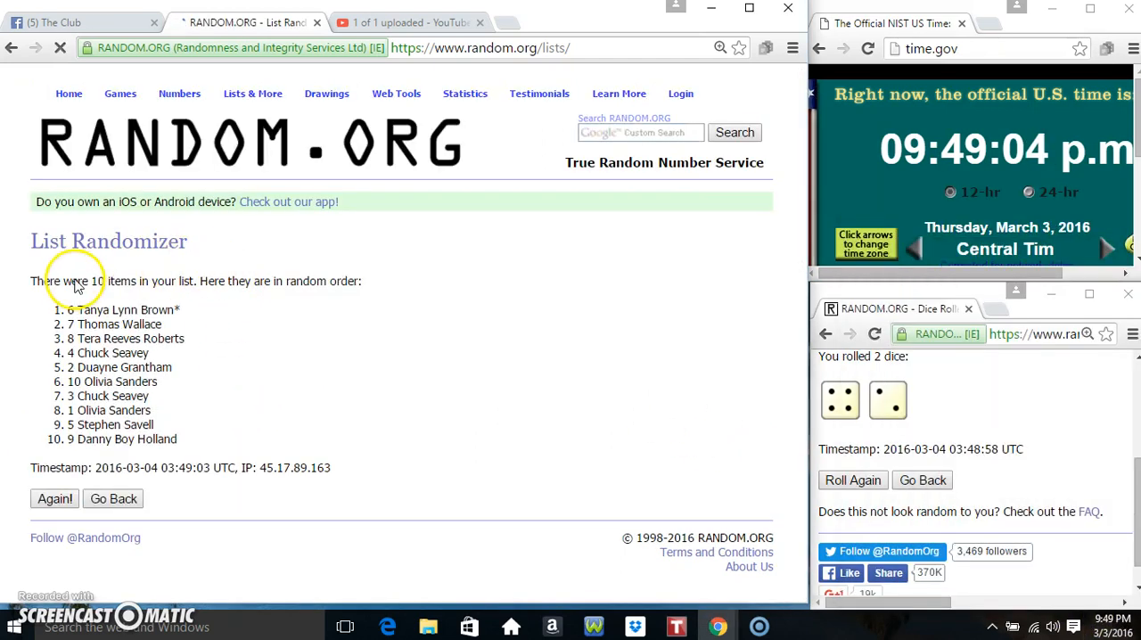
click(53, 499)
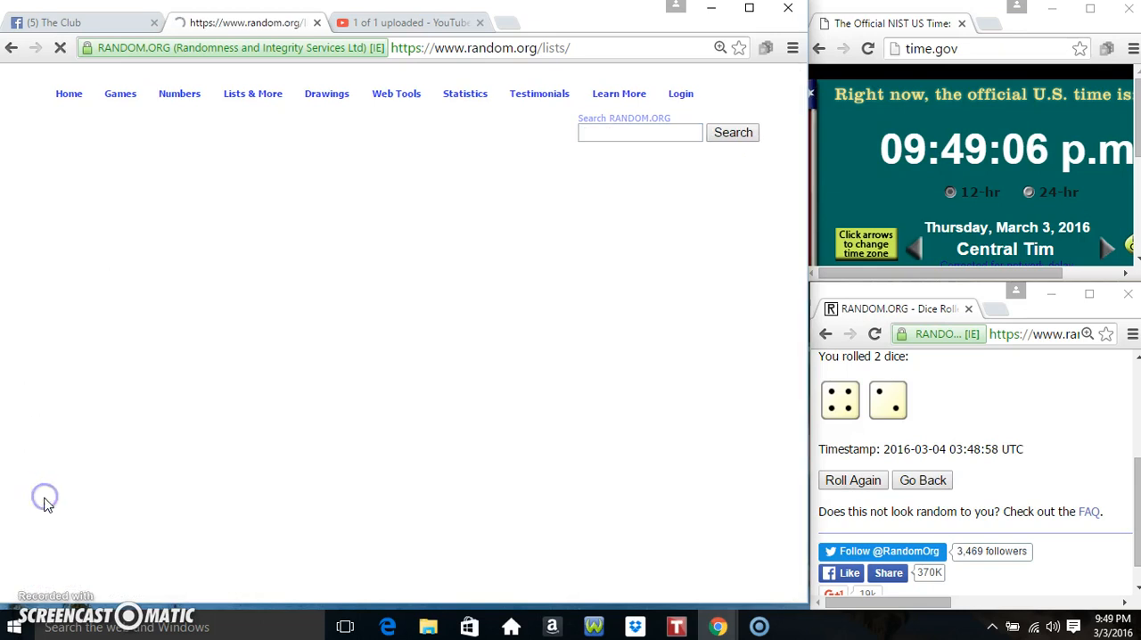
click(46, 530)
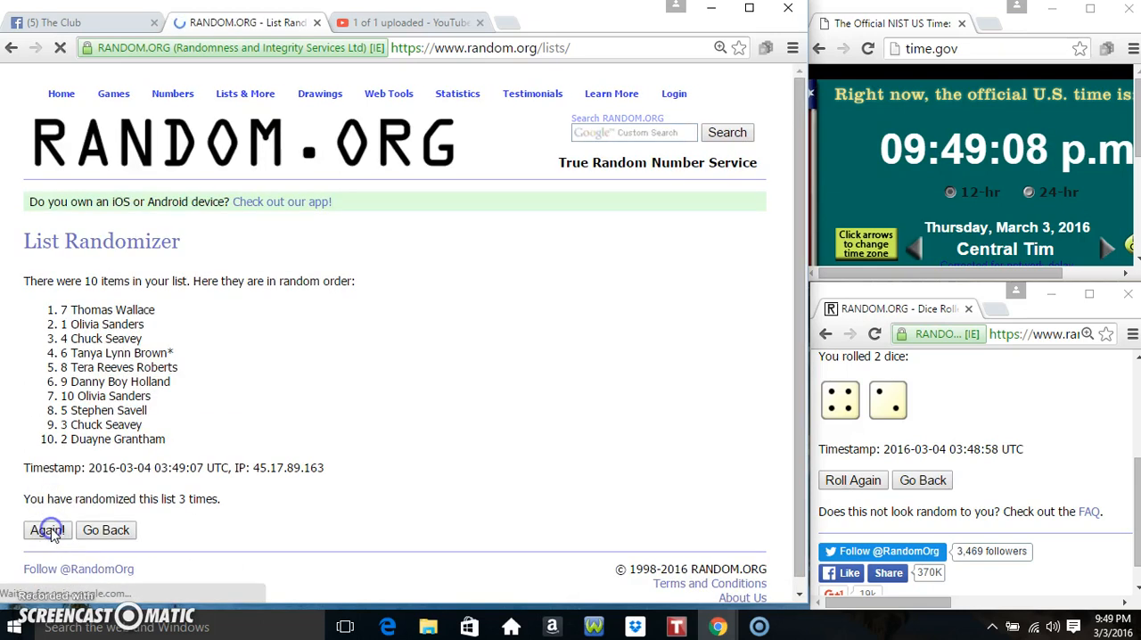
click(46, 529)
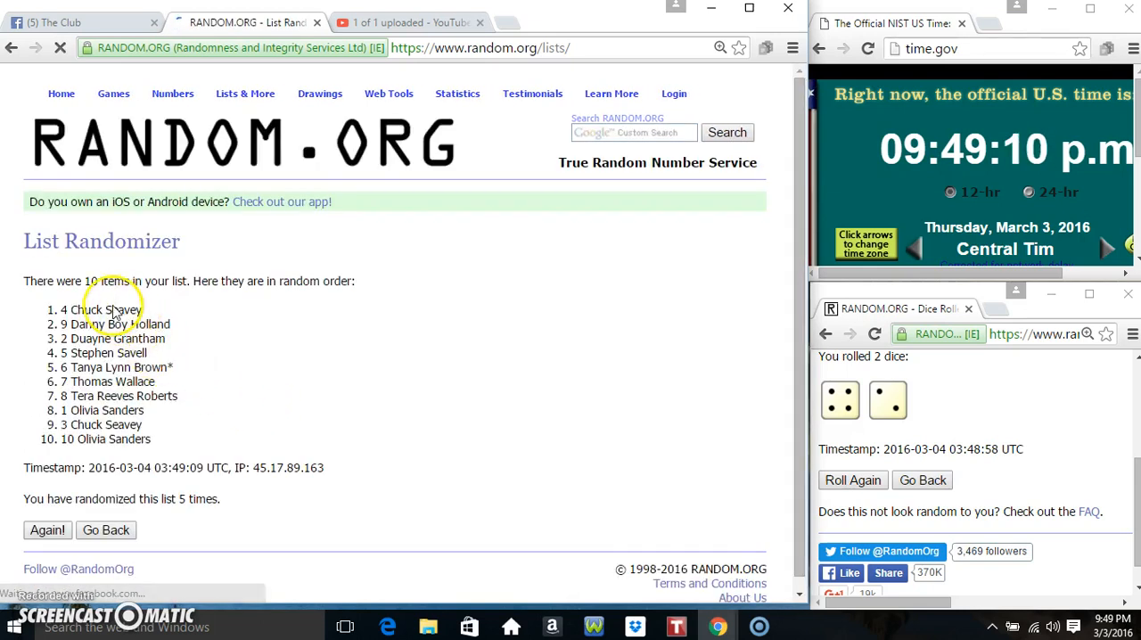
double_click(96, 310)
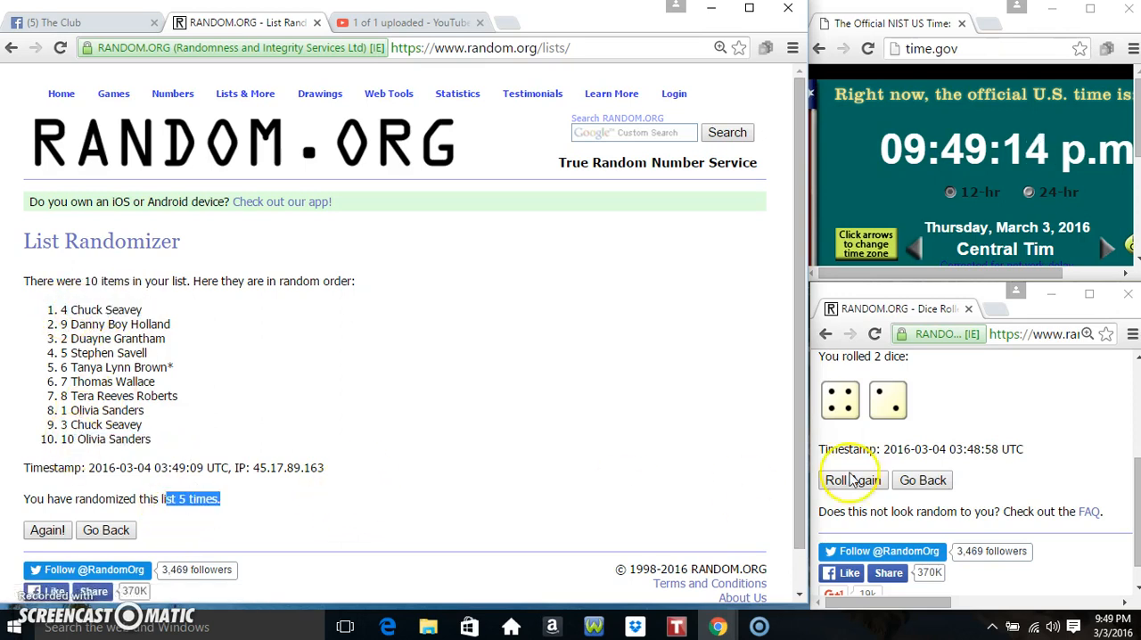
Re-roll the dice to 4 and 3, then randomize the list to reach six times.
click(852, 479)
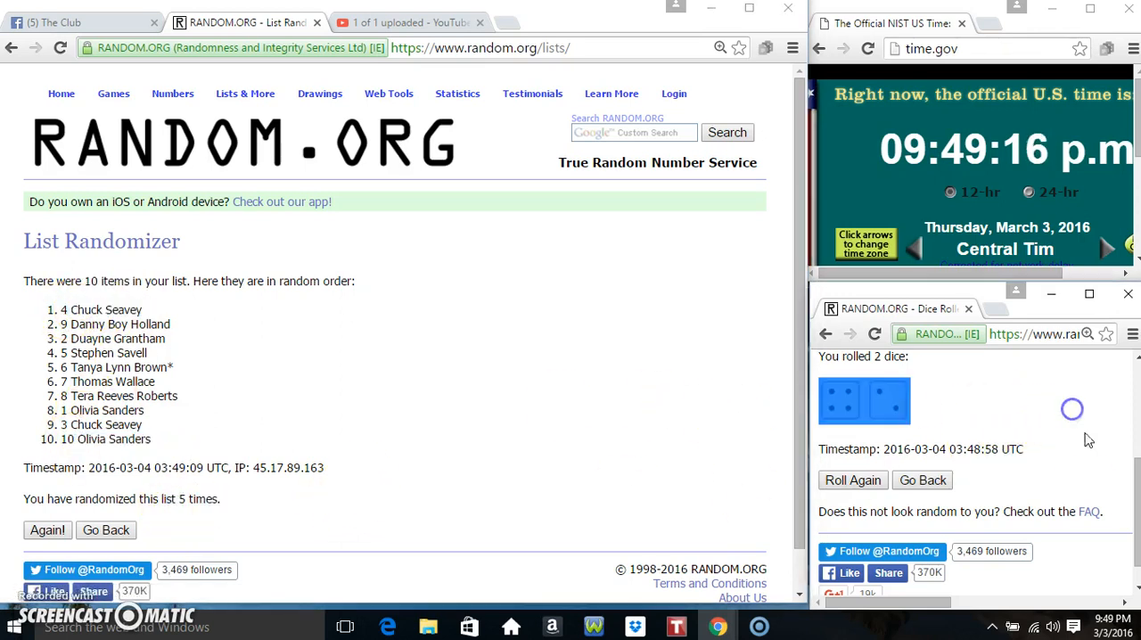
click(1108, 625)
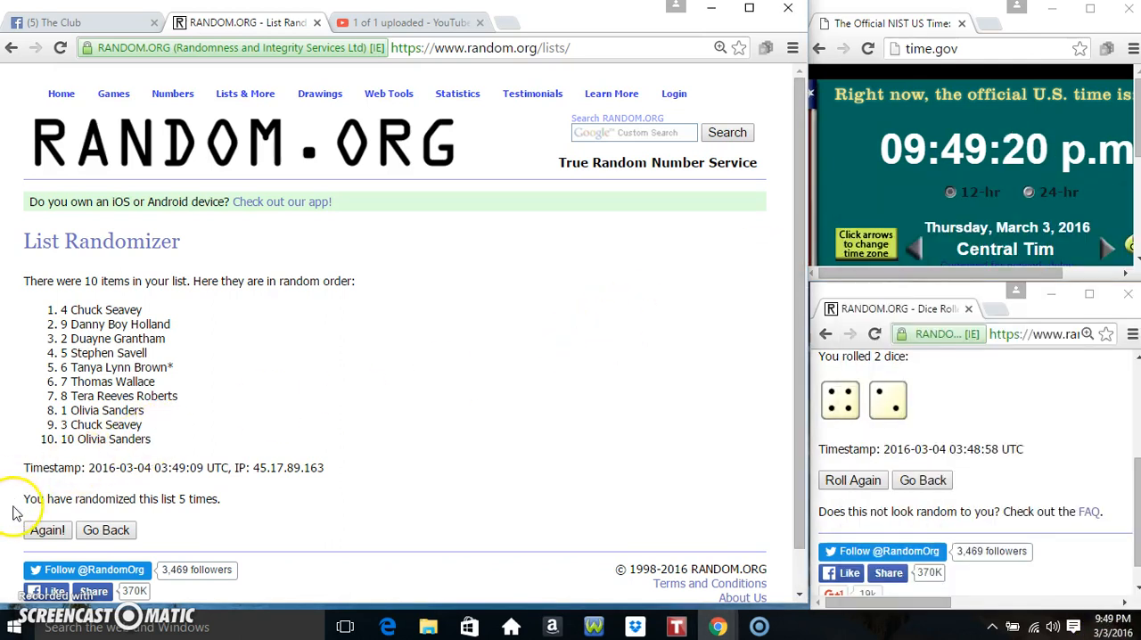
click(47, 529)
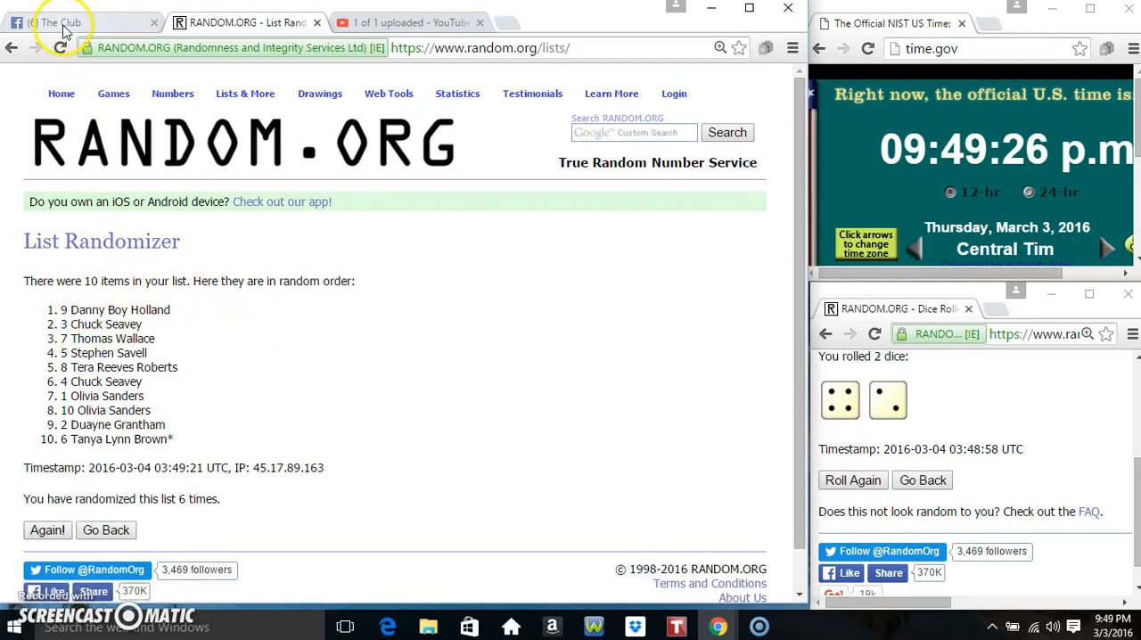
Return to the Facebook group thread and reply 'done' below the 'live' comment.
click(71, 22)
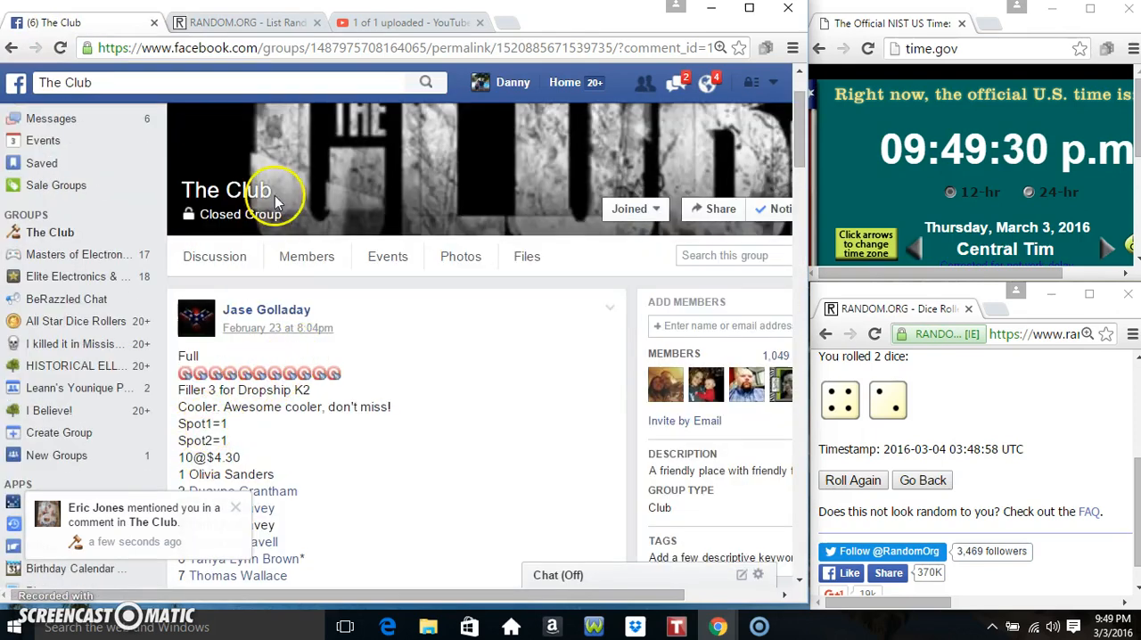
click(241, 21)
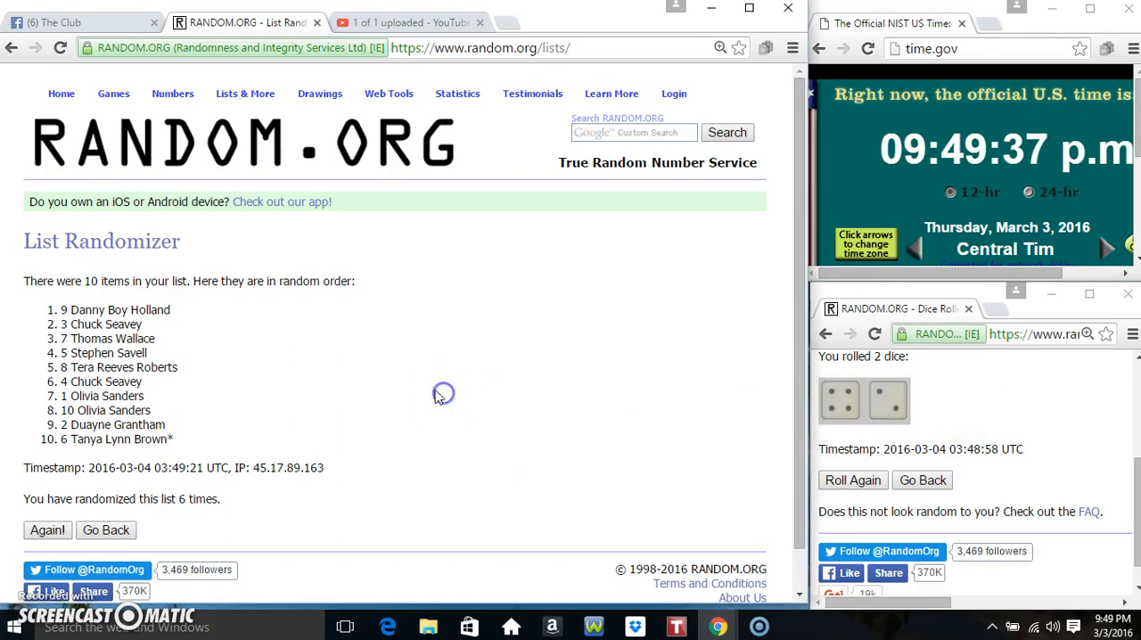
click(81, 21)
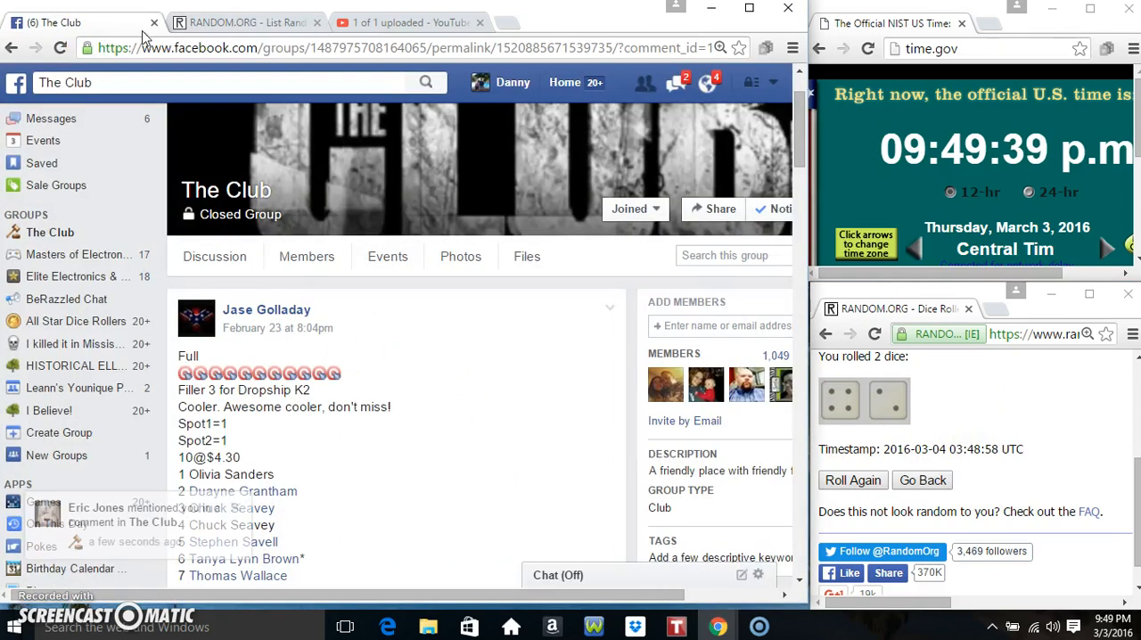
scroll(down, 3)
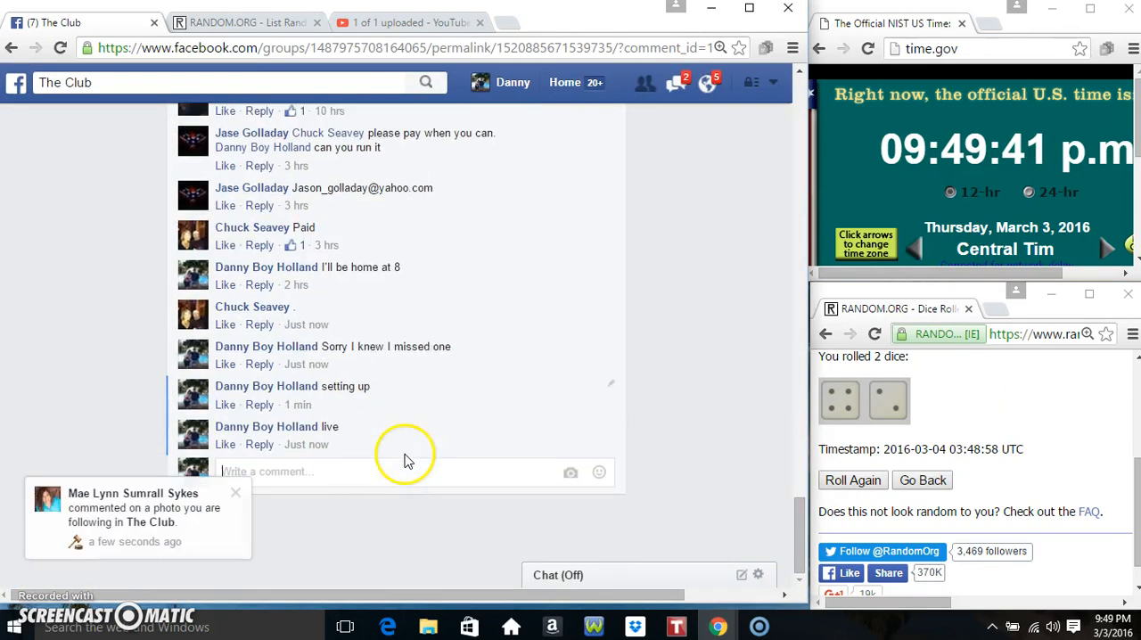
text(done)
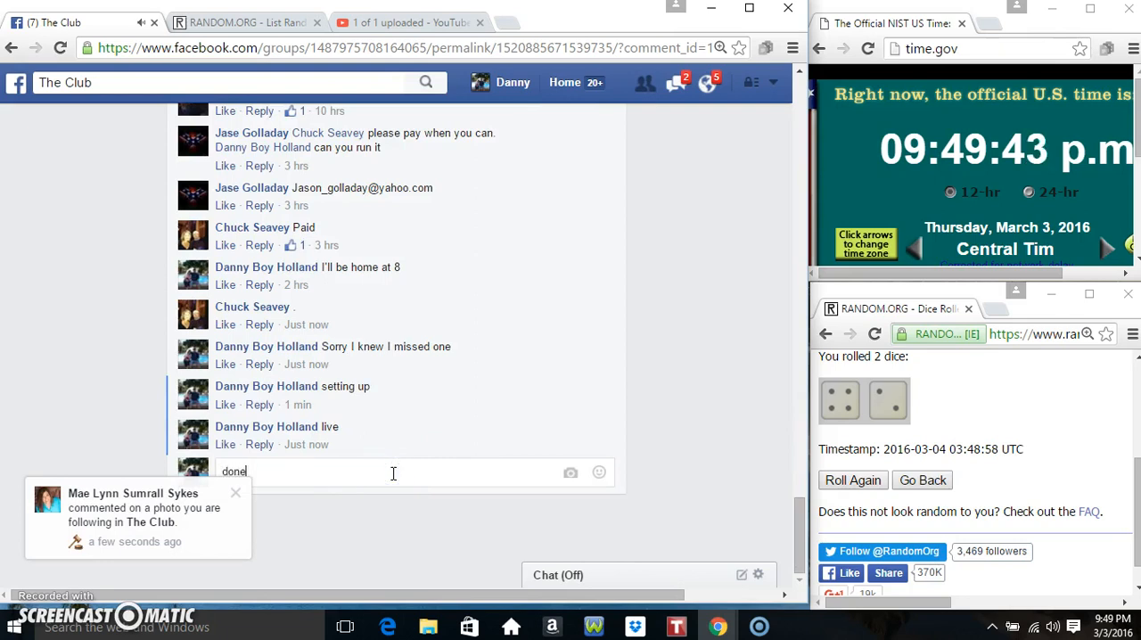